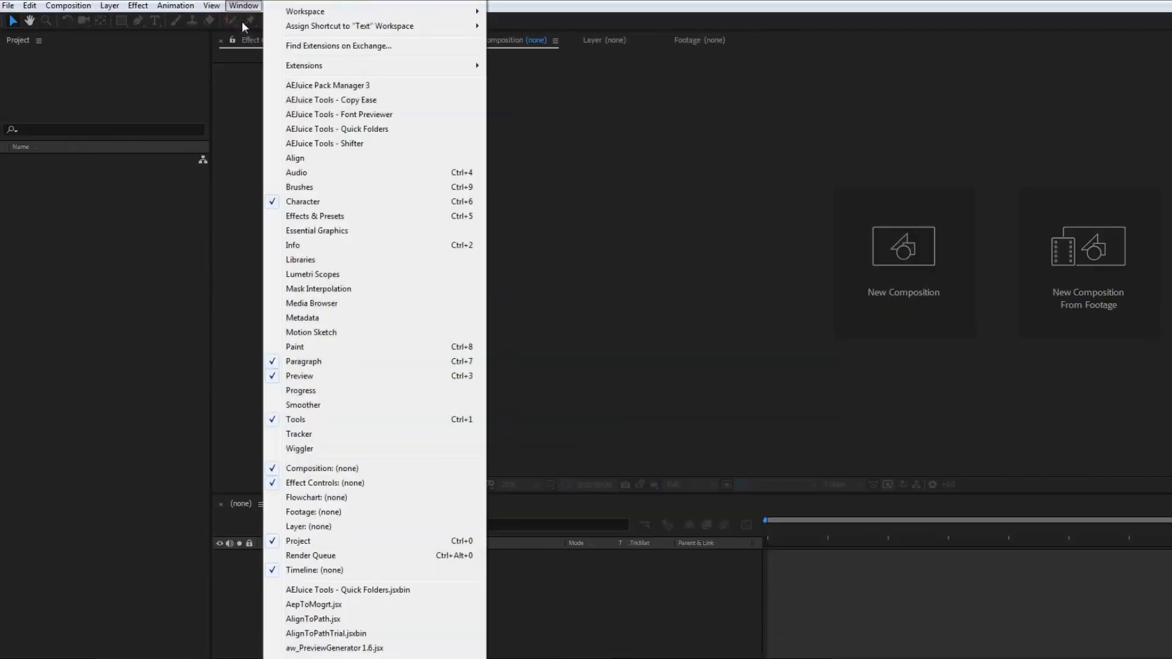
- Bring up AEJuice Pack Manager 3 and browse the Starter Pack's liquid element and vintage slide previews
{"action": "left_click", "coordinate": [327, 84]}
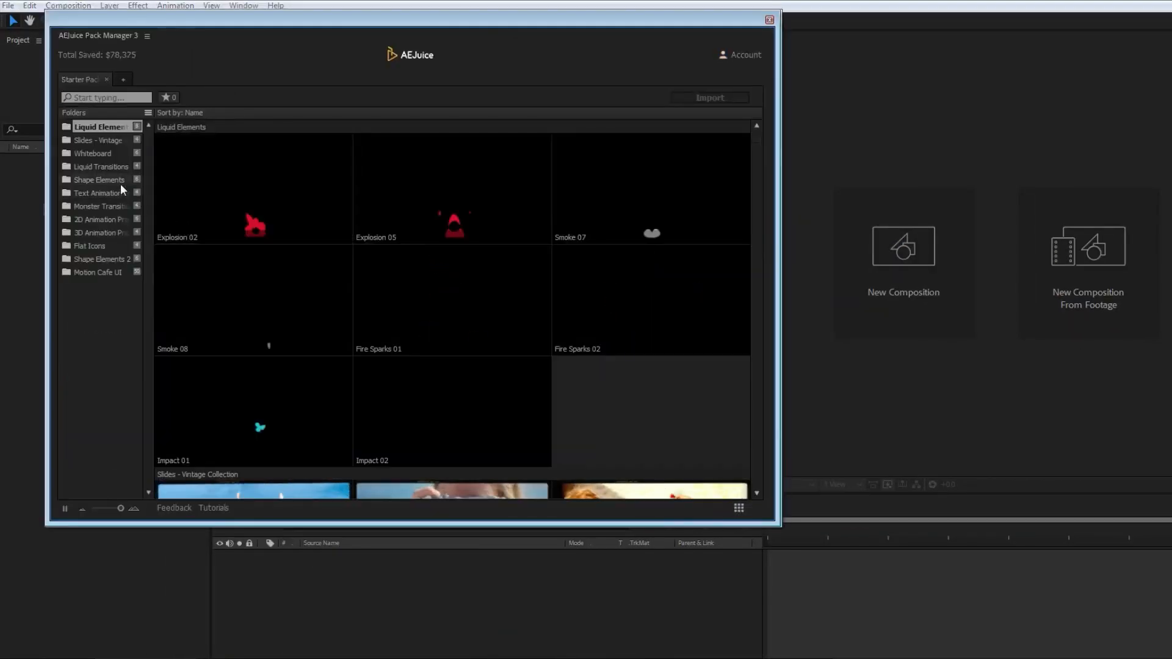
{"action": "scroll", "scroll_direction": "down", "scroll_amount": 3}
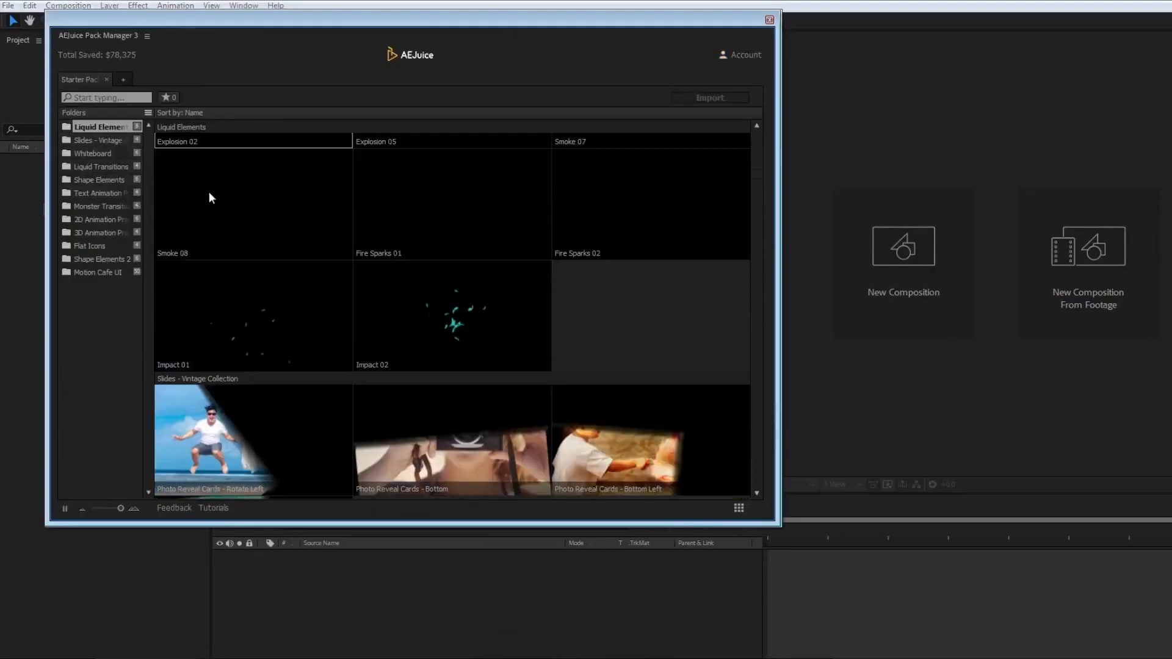
{"action": "left_click", "coordinate": [99, 180]}
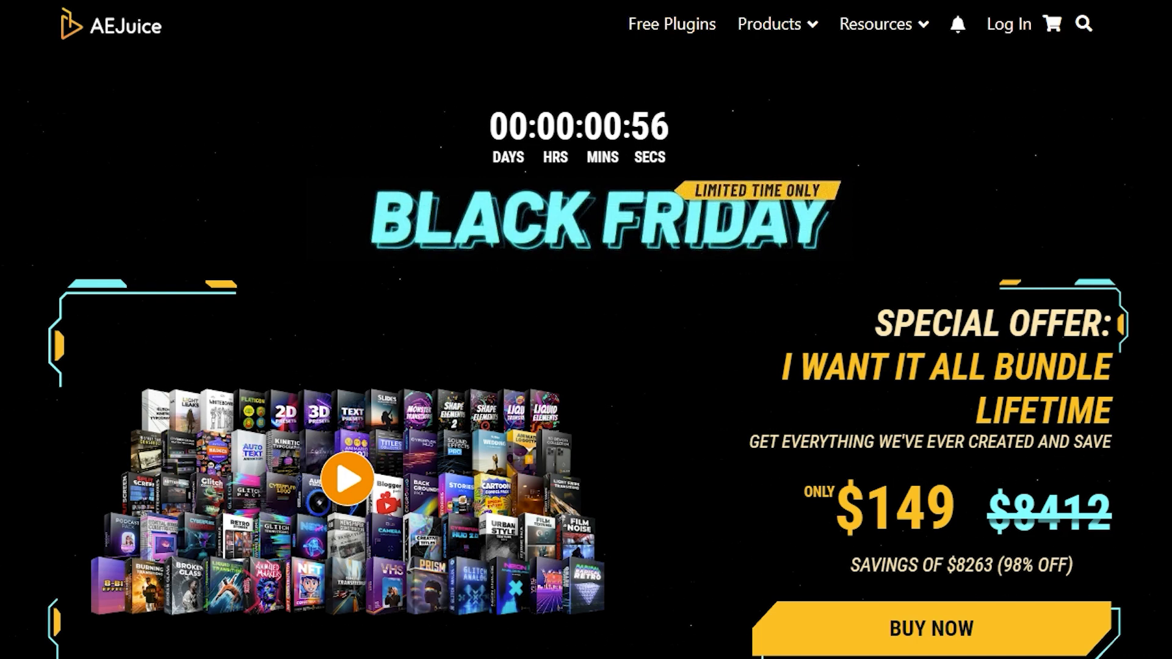
- Run pack_manager_installer.exe with After Effects CC, Premiere Pro and Standalone ticked and continue setup
{"action": "left_click", "coordinate": [670, 23]}
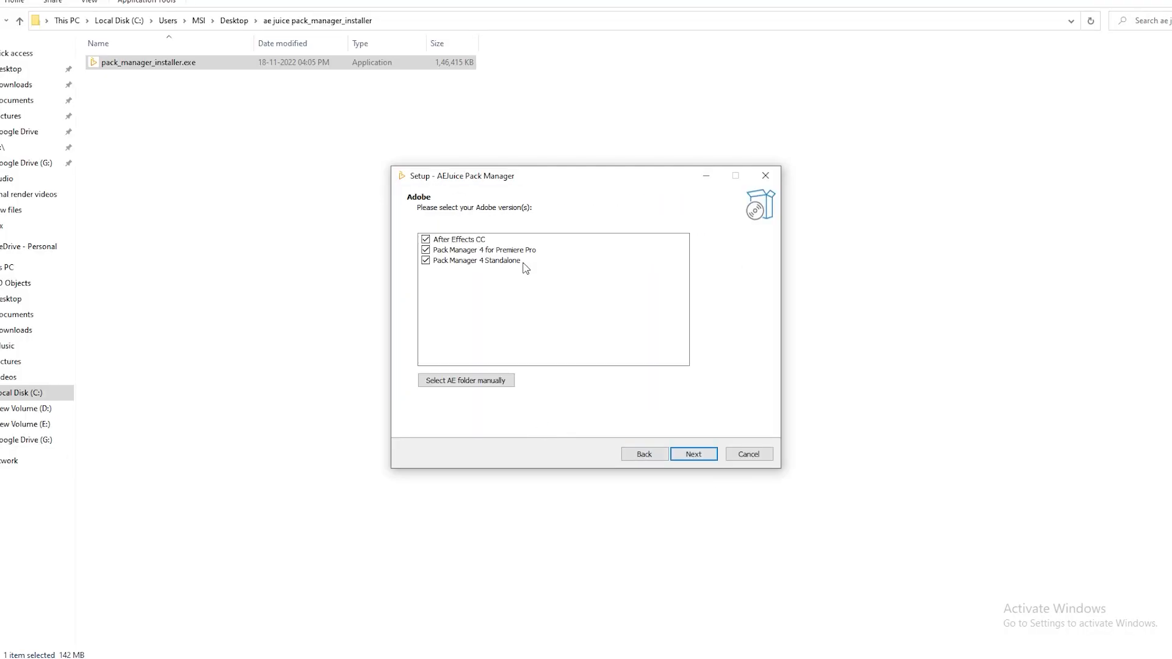
{"action": "left_click", "coordinate": [692, 454]}
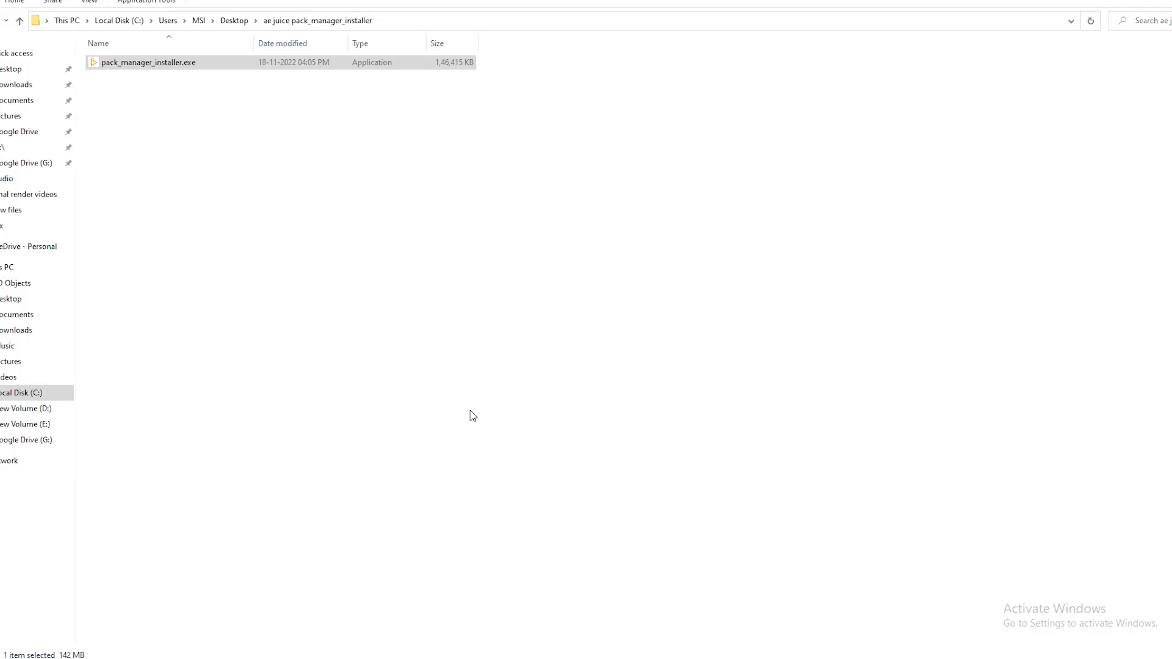
- Launch AEJuice Pack Manager 4 from the Window menu and browse the Shape Elements and Slides - Vintage folders
{"action": "left_click", "coordinate": [227, 21]}
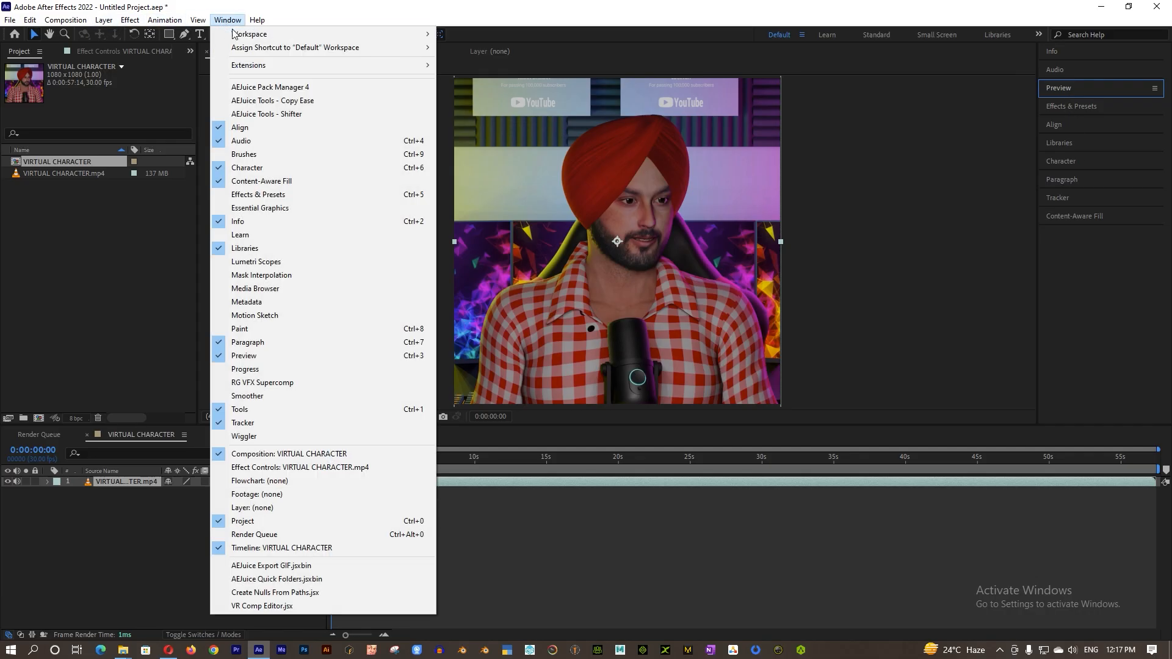
{"action": "left_click", "coordinate": [270, 87]}
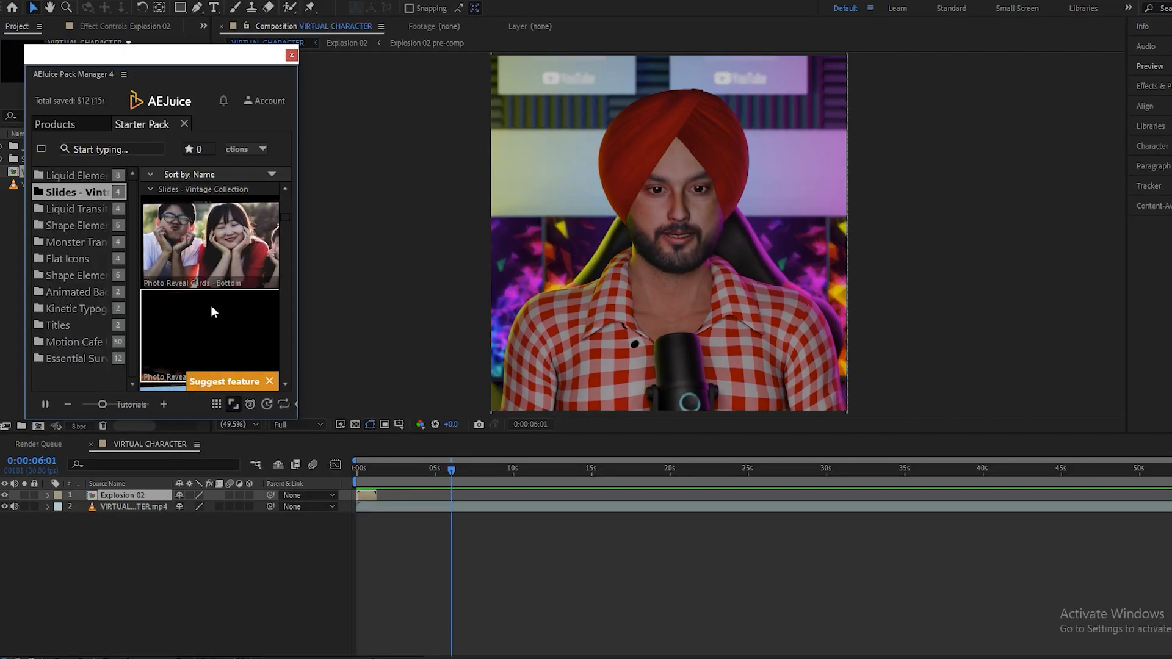
{"action": "left_click", "coordinate": [74, 224]}
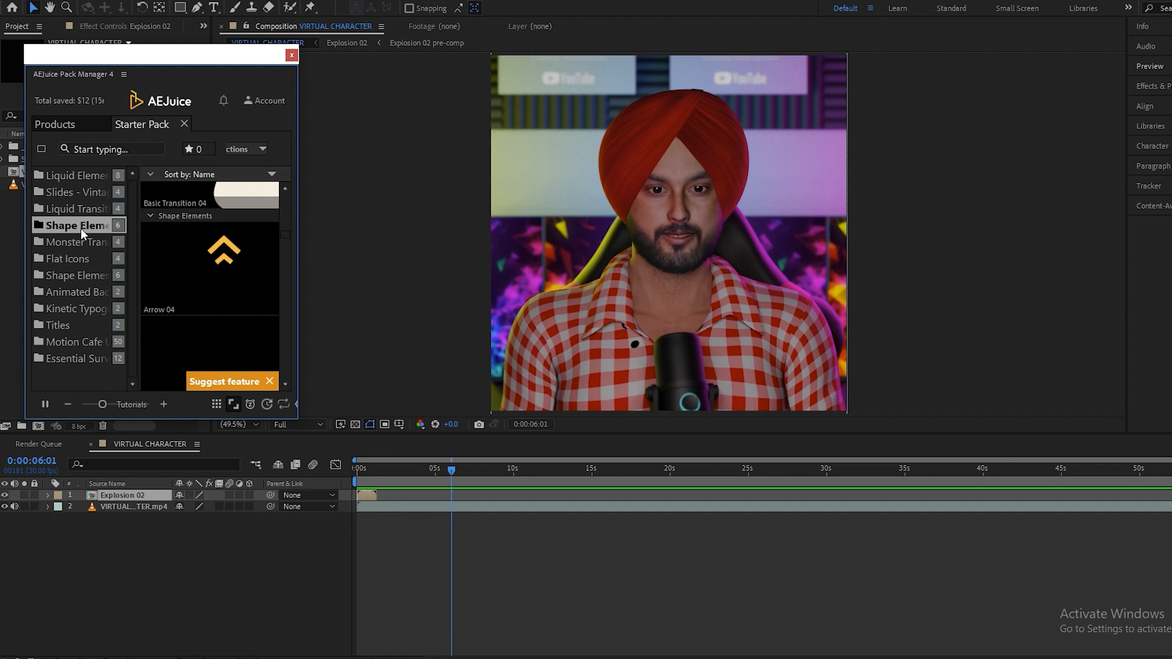
{"action": "left_click", "coordinate": [71, 258]}
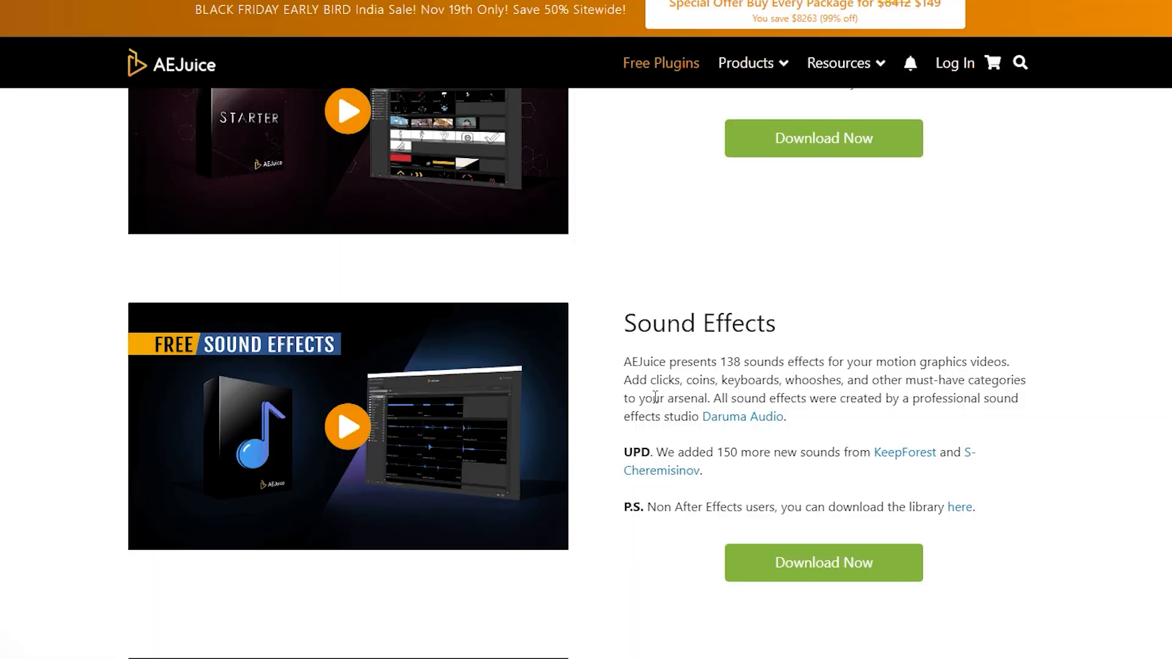
{"action": "mouse_move", "coordinate": [775, 524]}
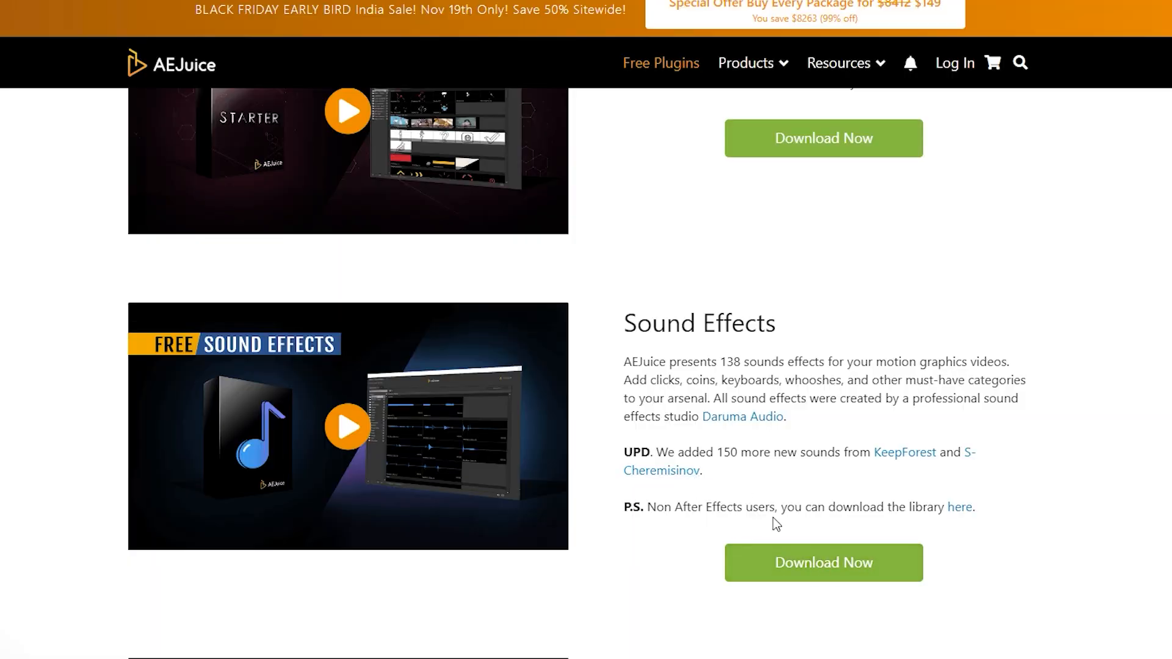
{"action": "mouse_move", "coordinate": [961, 517]}
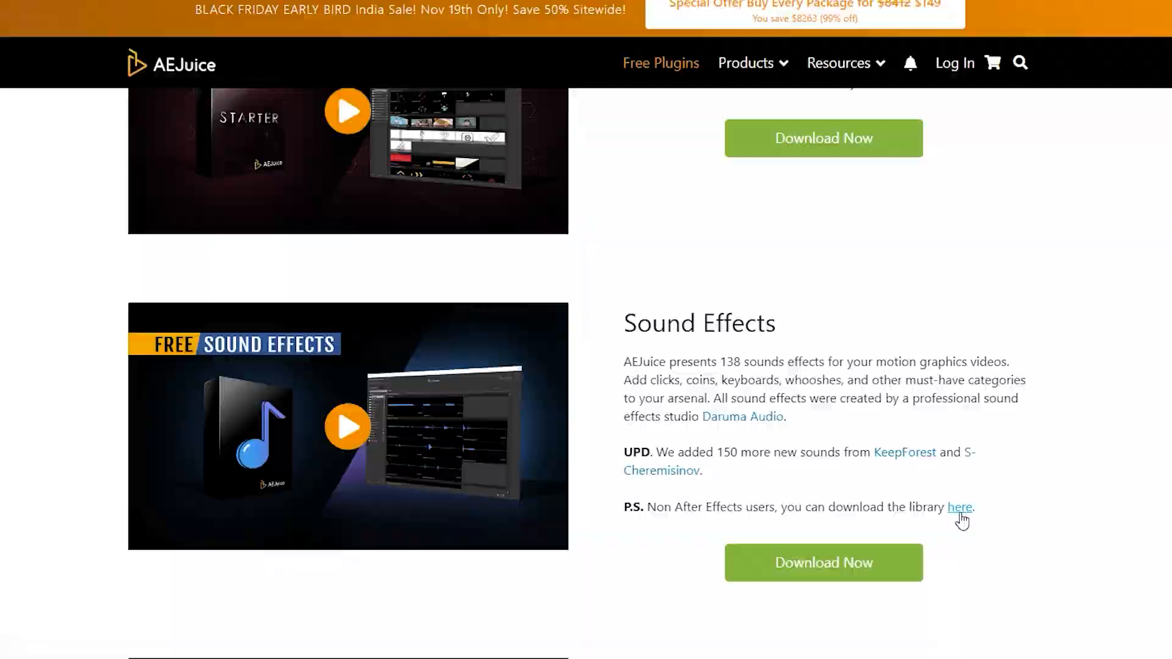
- Download the standalone Sound Effects library via the 'here' link on the Free Plugins page
{"action": "left_click", "coordinate": [960, 506]}
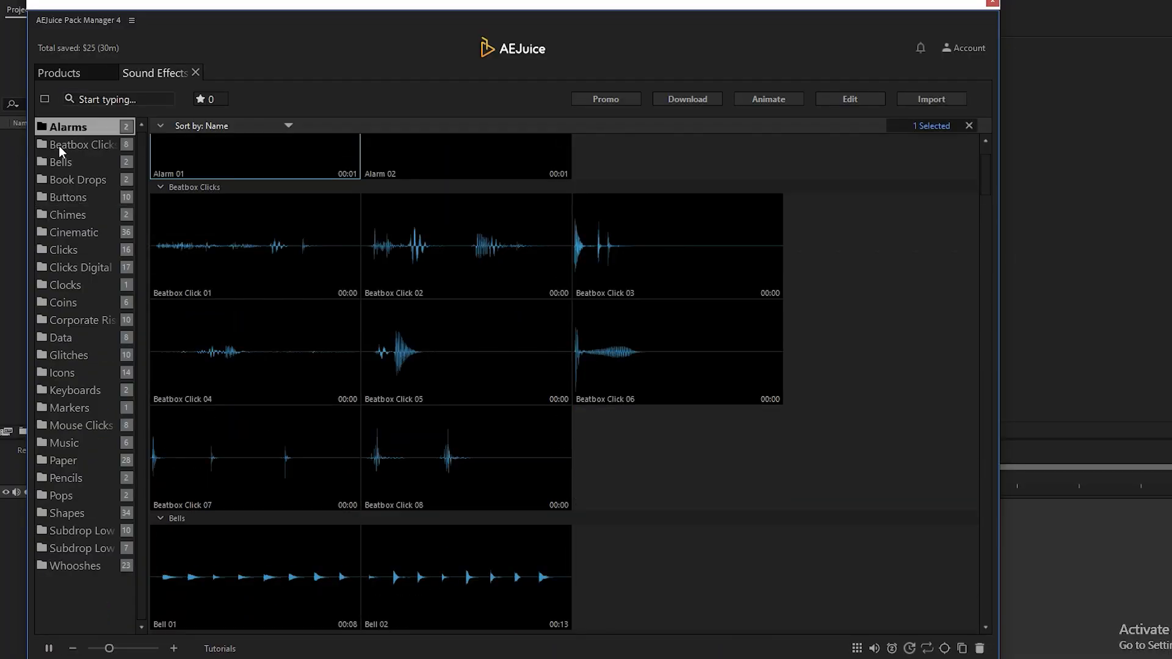
- Browse the Beatbox Clicks, Clicks and Clicks Digital sound categories in the Sound Effects tab
{"action": "left_click", "coordinate": [74, 232]}
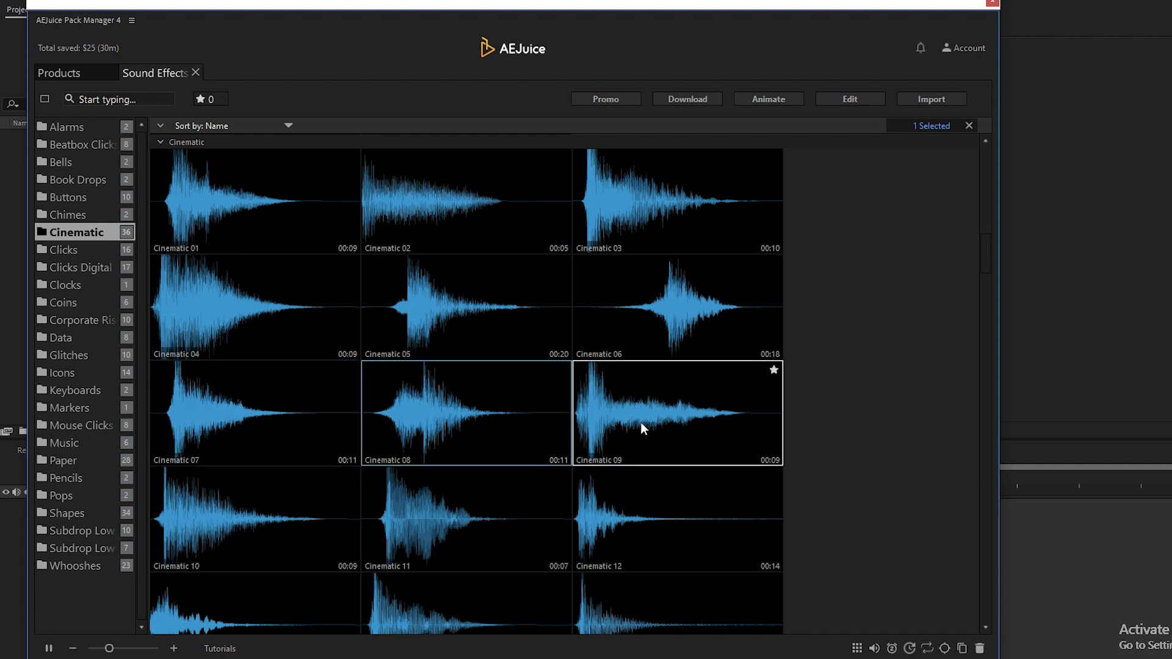
{"action": "left_click", "coordinate": [66, 249]}
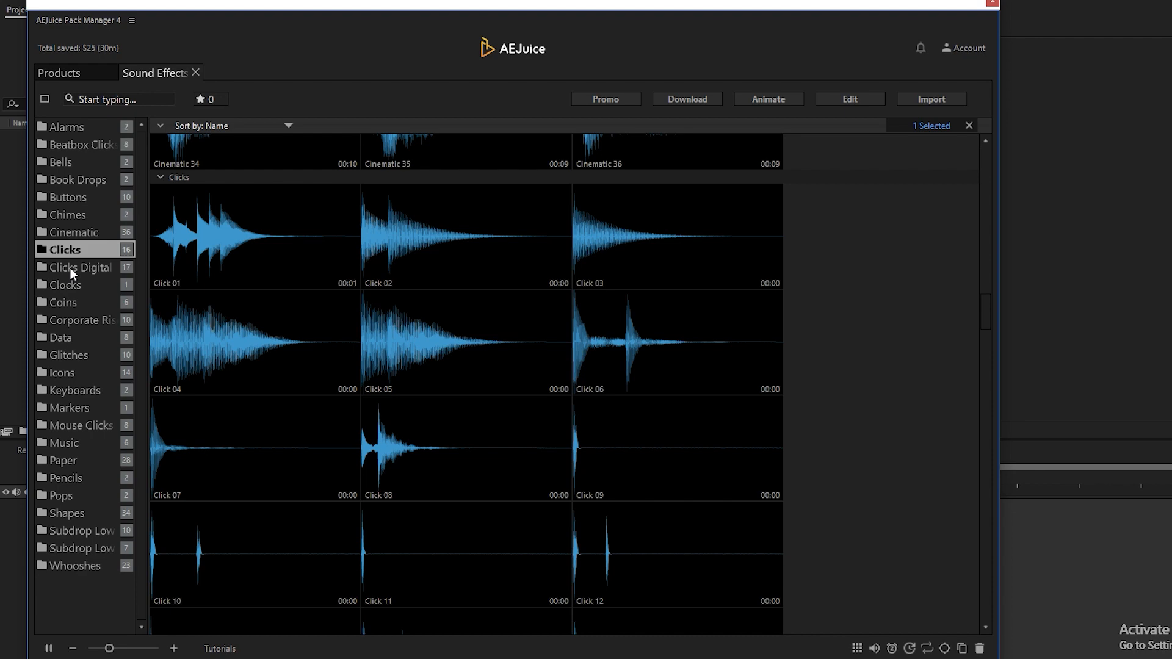
{"action": "left_click", "coordinate": [62, 442]}
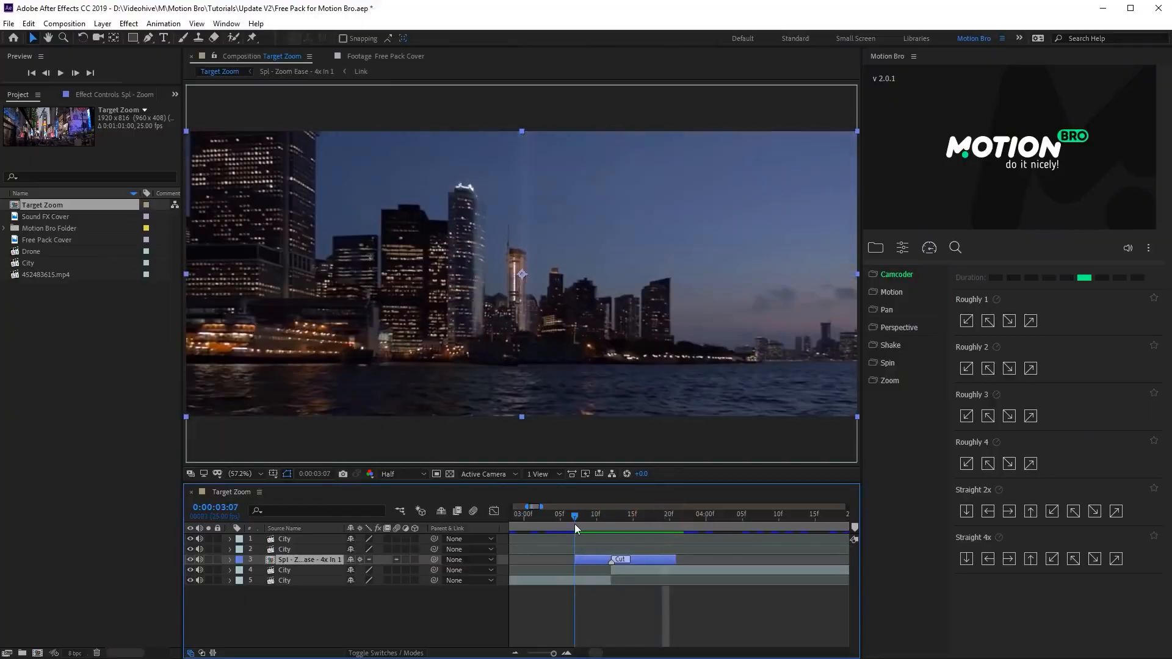
- Scrub the playhead across the Spl - Zoom Ease layer to preview the zoom transition between city clips
{"action": "left_click_drag", "start_coordinate": [574, 514], "coordinate": [639, 514]}
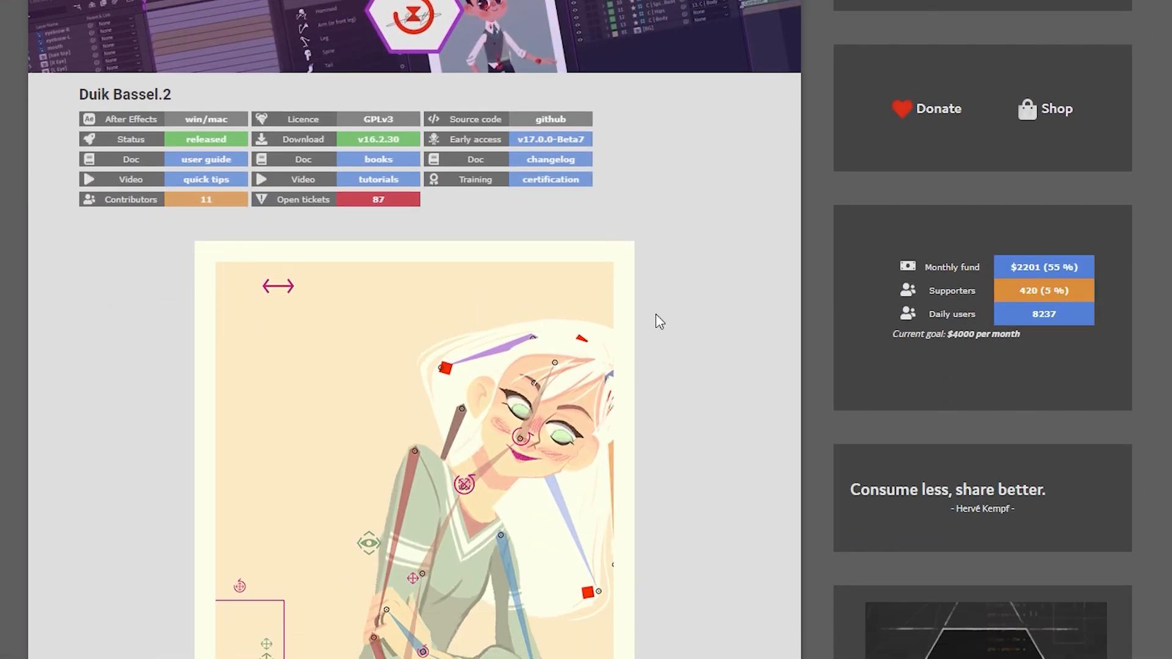
- Scroll down the Duik Bassel.2 page past the demo reel to the Get It Now download buttons
{"action": "scroll", "scroll_direction": "down", "scroll_amount": 3}
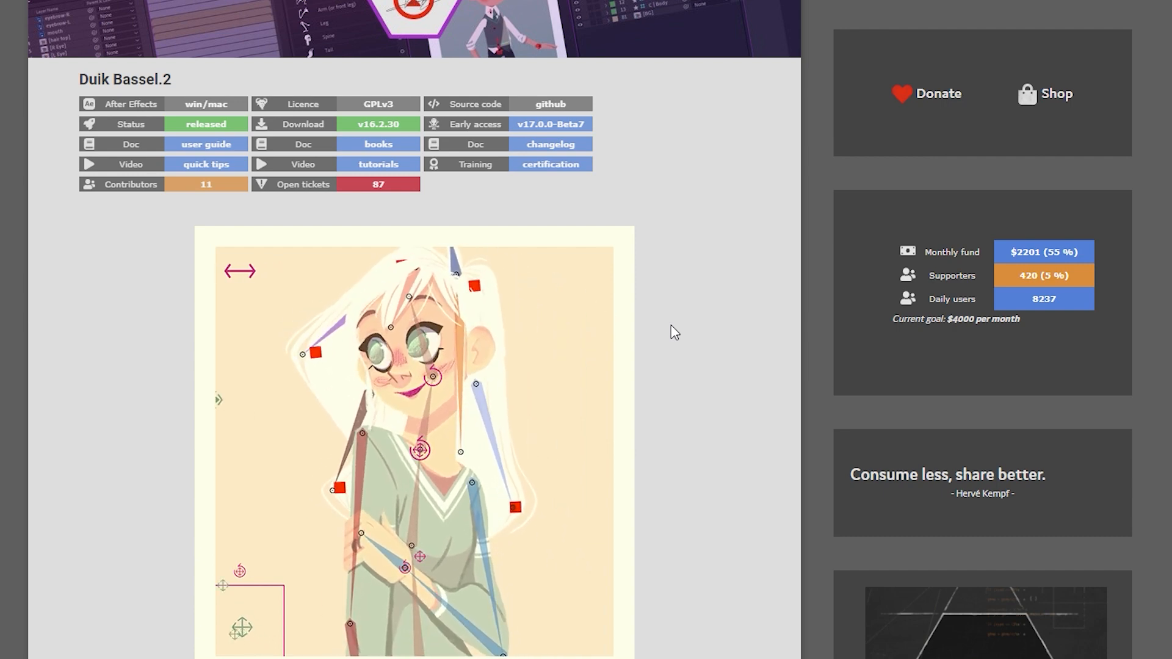
{"action": "scroll", "scroll_direction": "down", "scroll_amount": 3}
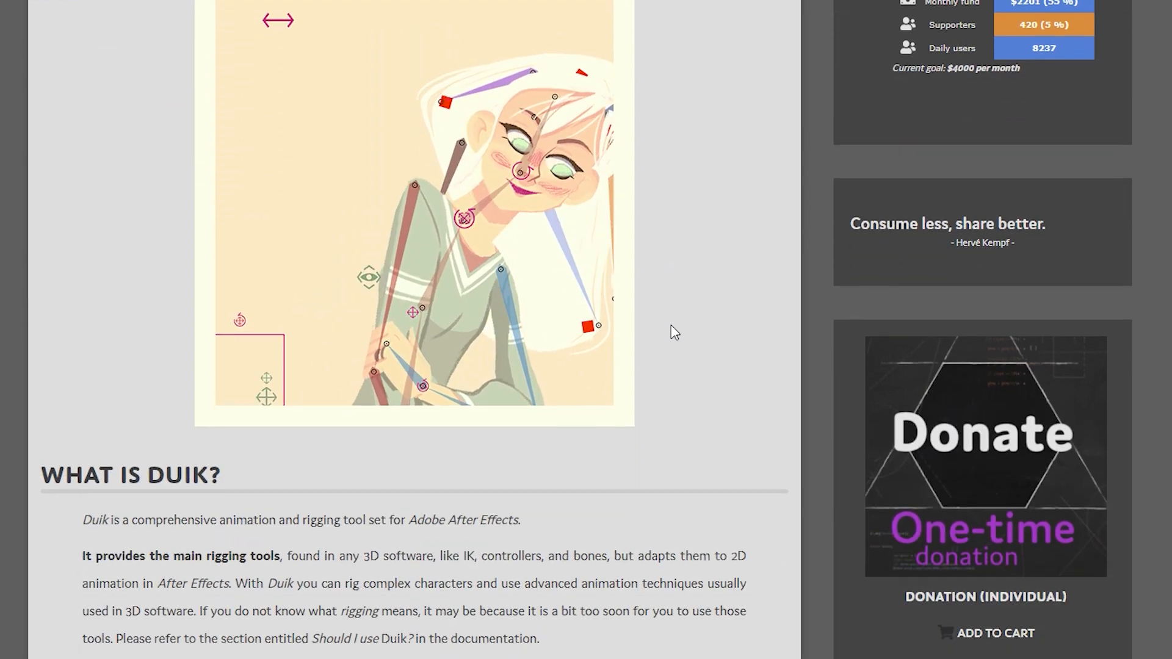
{"action": "scroll", "scroll_direction": "down", "scroll_amount": 3}
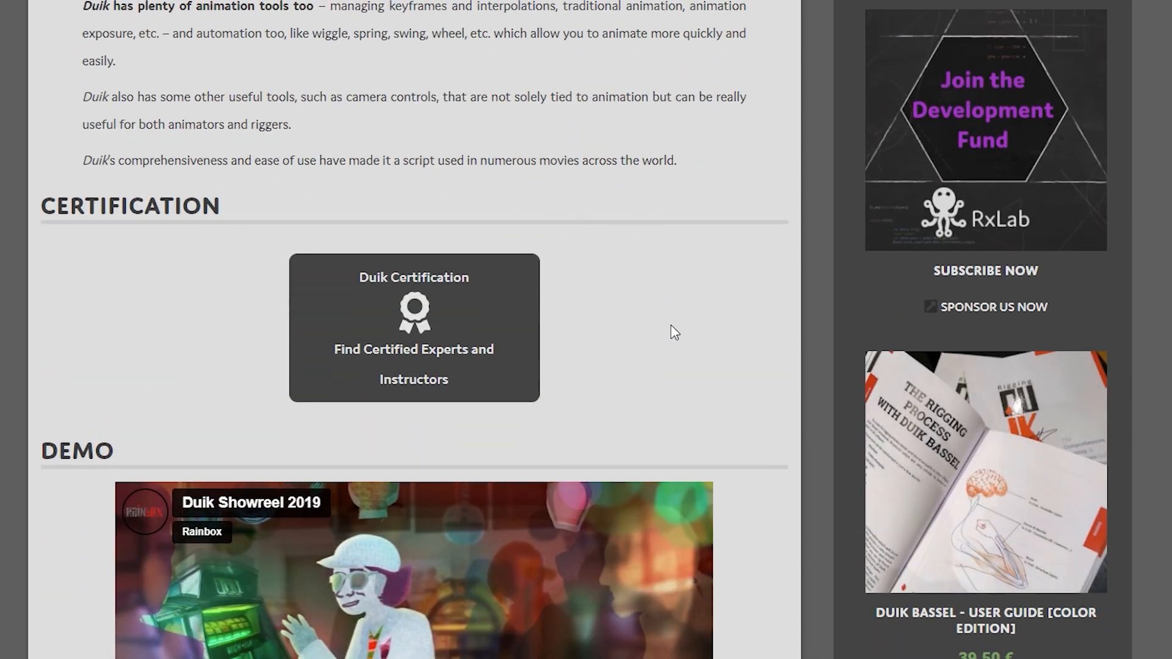
{"action": "scroll", "scroll_direction": "down", "scroll_amount": 3}
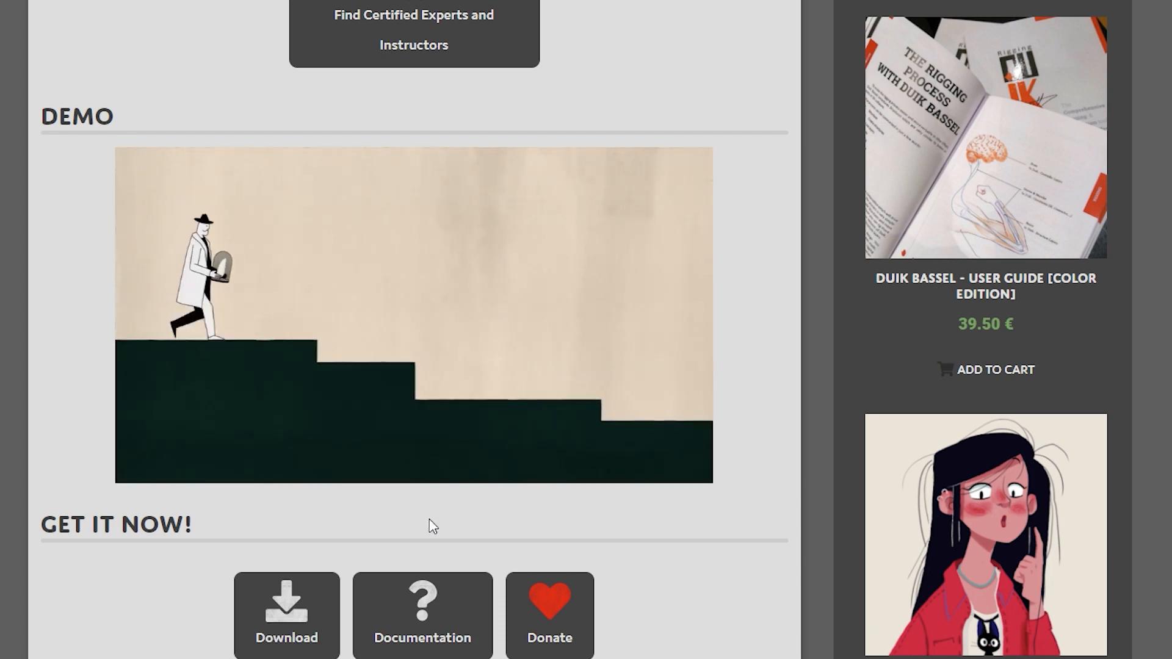
{"action": "scroll", "scroll_direction": "down", "scroll_amount": 3}
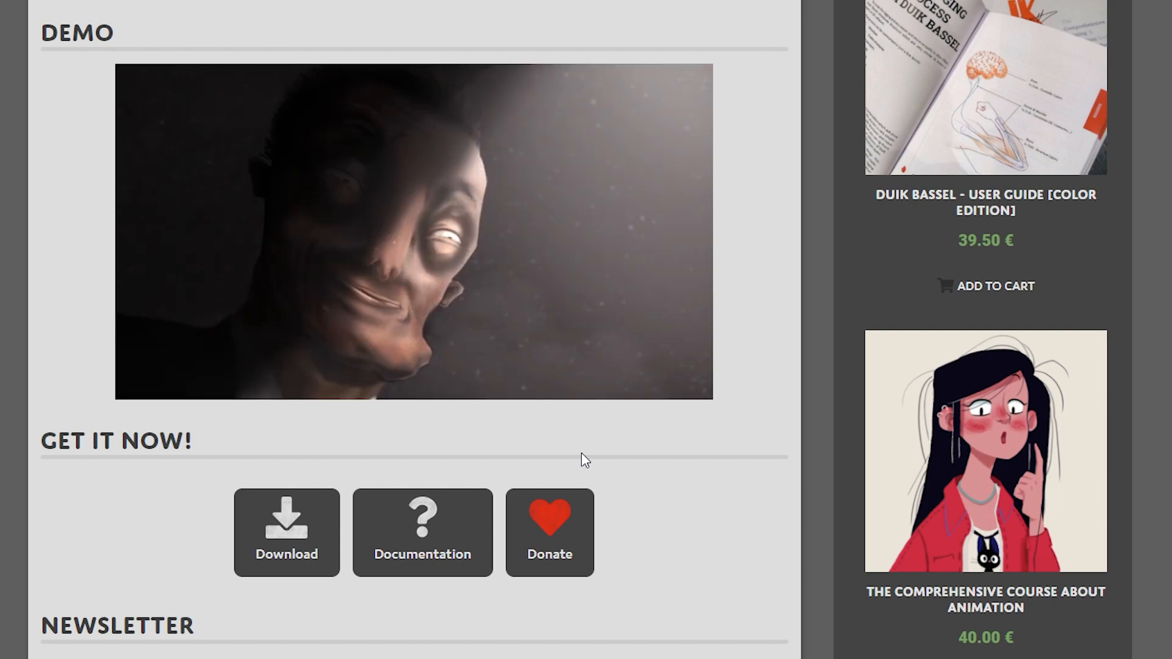
{"action": "scroll", "scroll_direction": "down", "scroll_amount": 3}
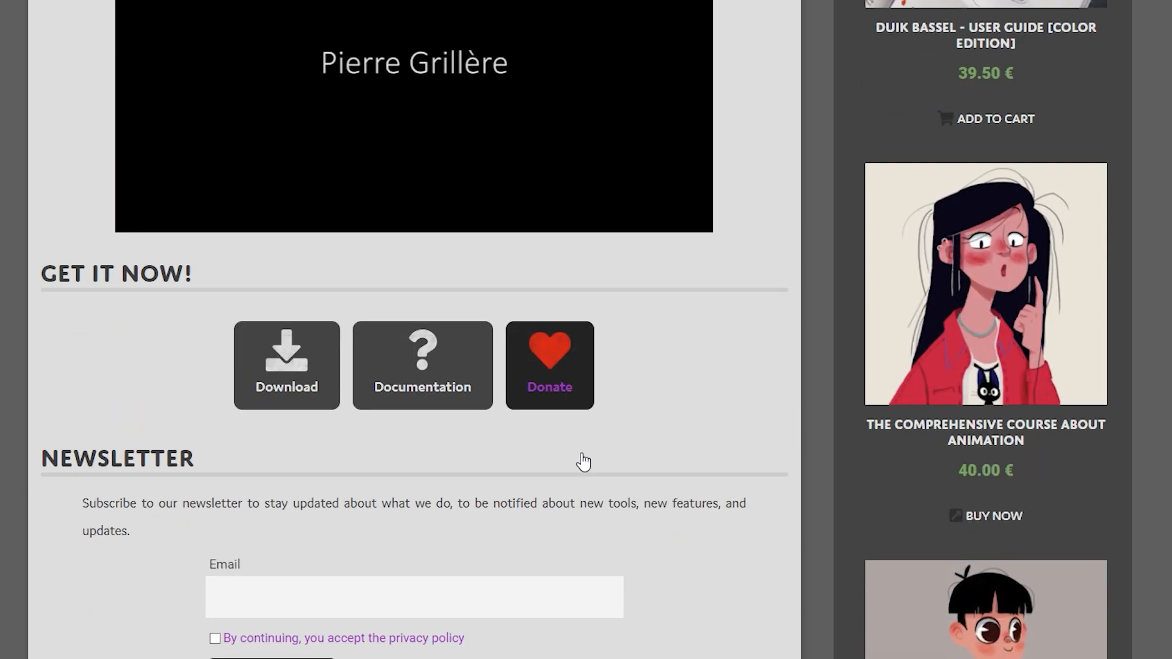